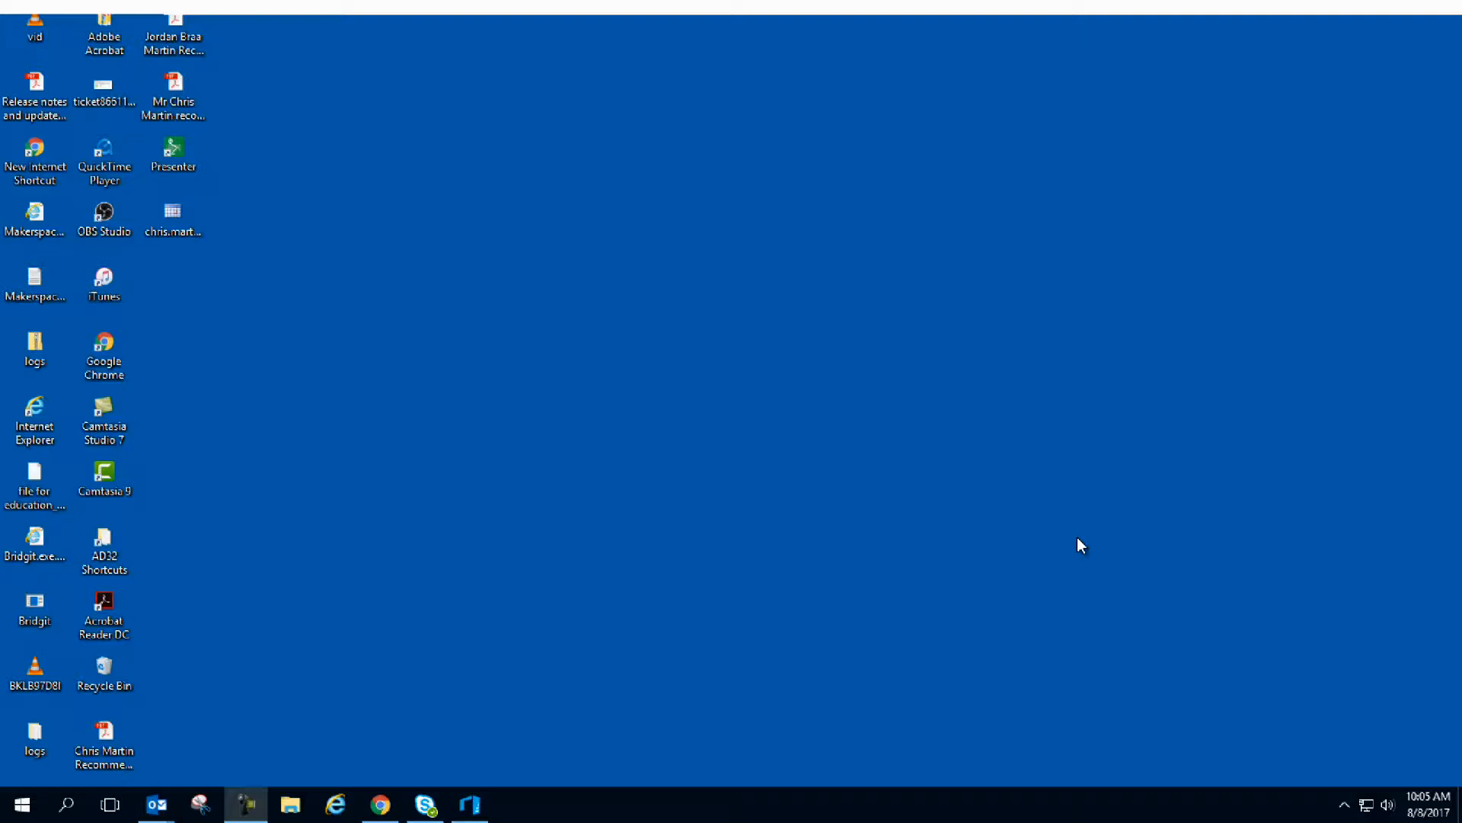
{"action": "mouse_move", "coordinate": [728, 518]}
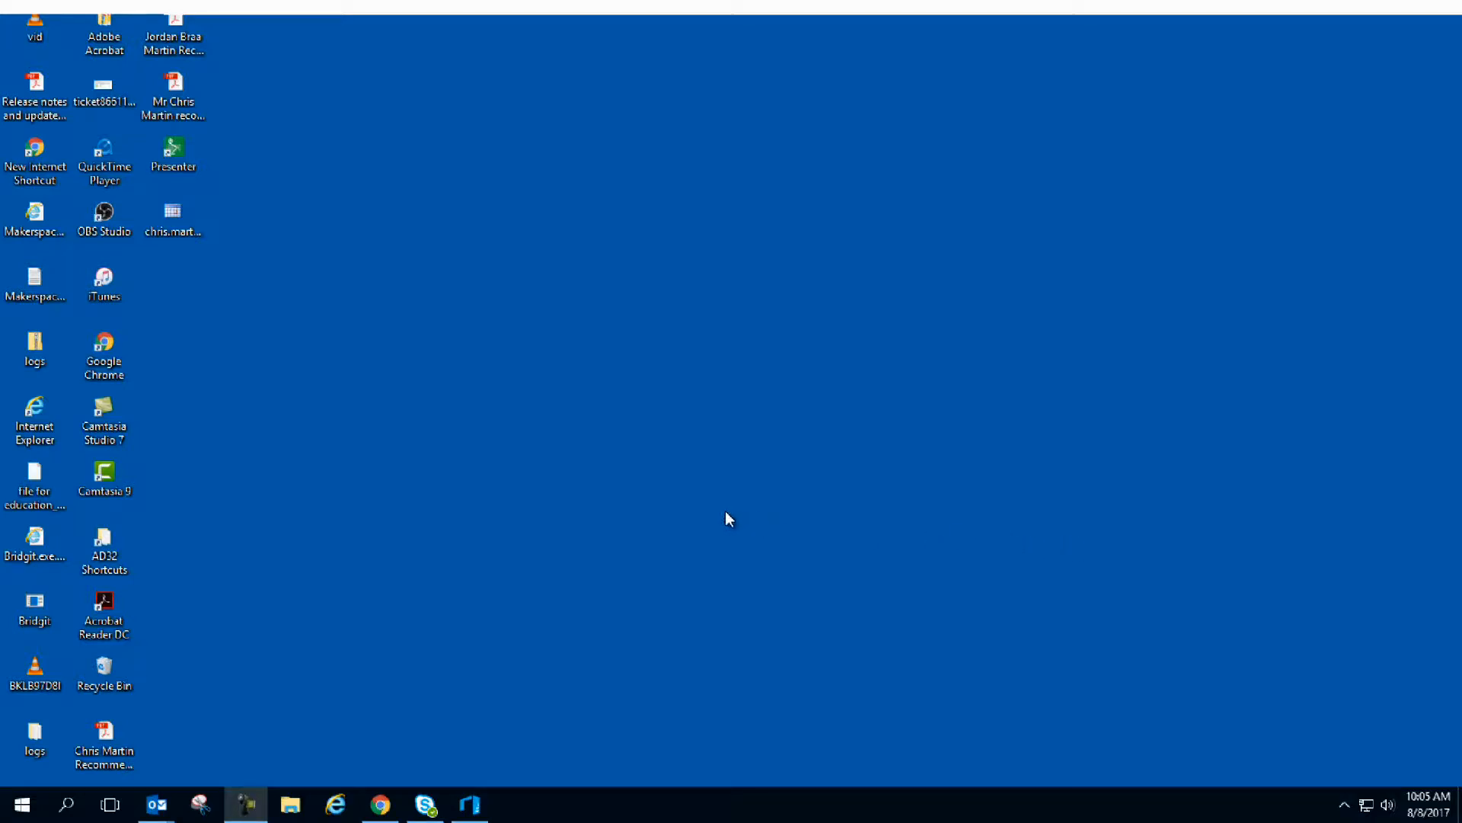
{"action": "mouse_move", "coordinate": [352, 539]}
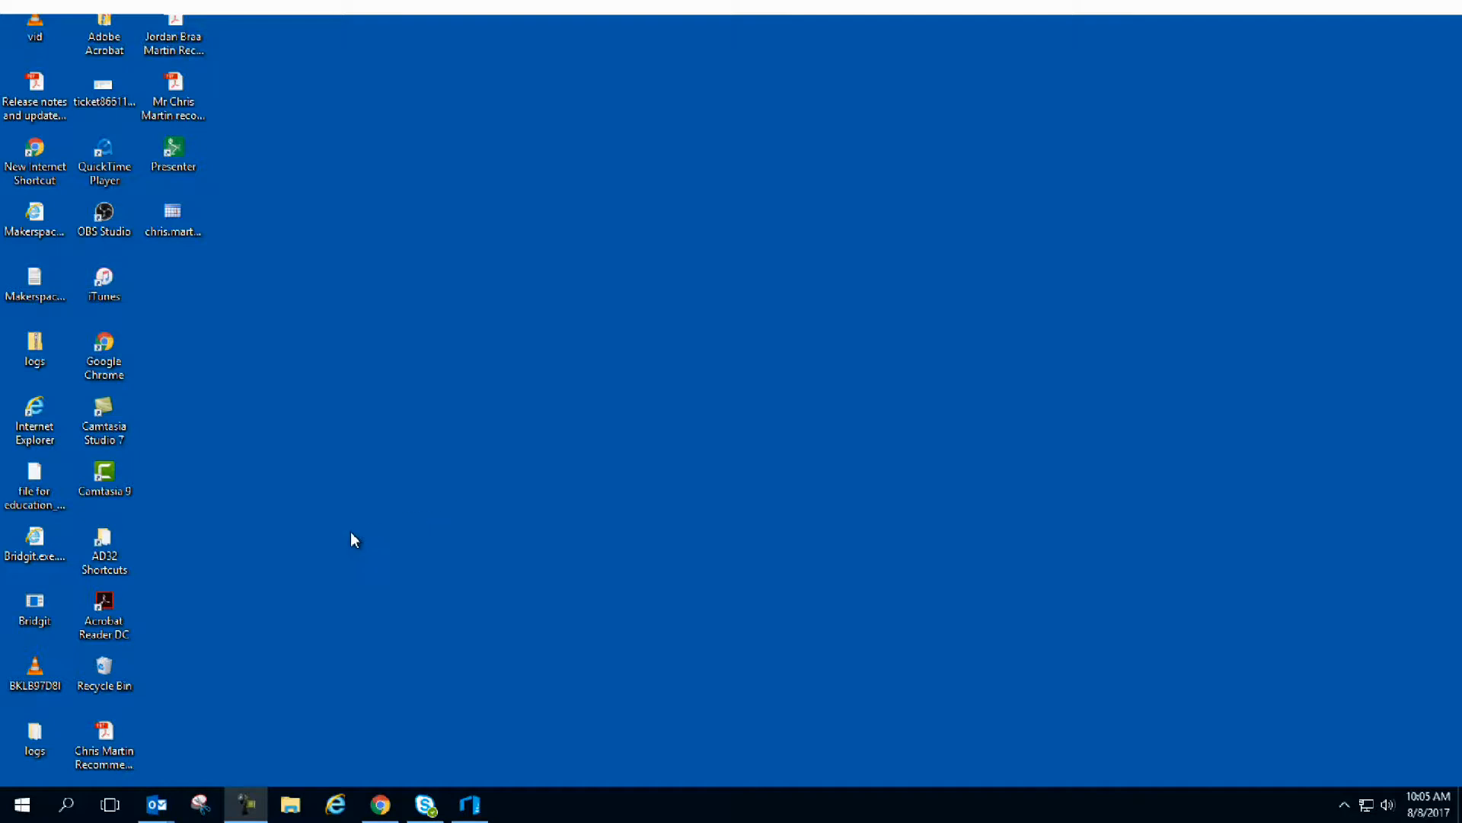
{"action": "mouse_move", "coordinate": [380, 526]}
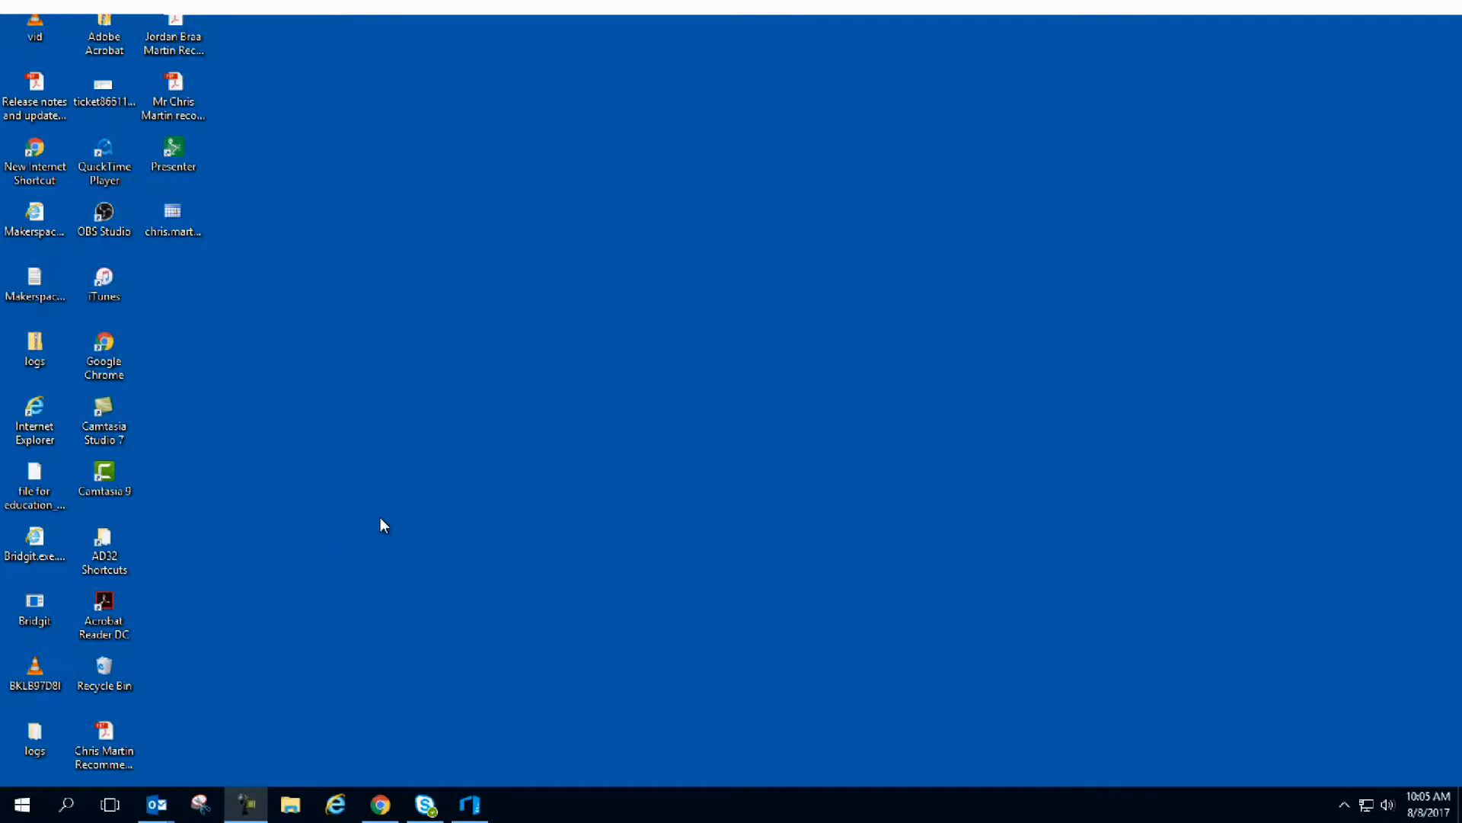
{"action": "mouse_move", "coordinate": [220, 514]}
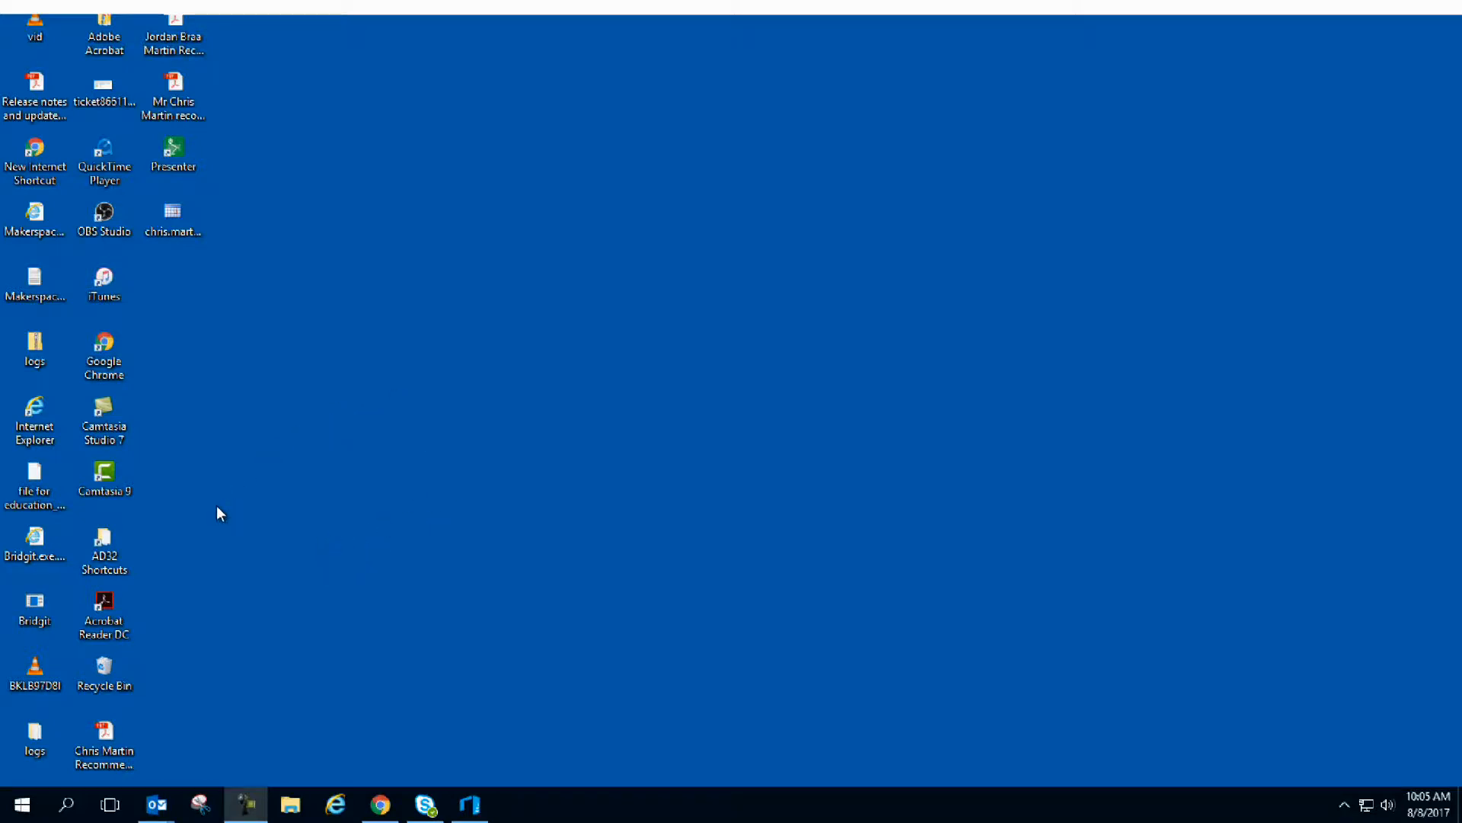
Step: Go through the AD32 Shortcuts folder into the ad32 server's shared printer list
{"action": "left_click", "coordinate": [103, 549]}
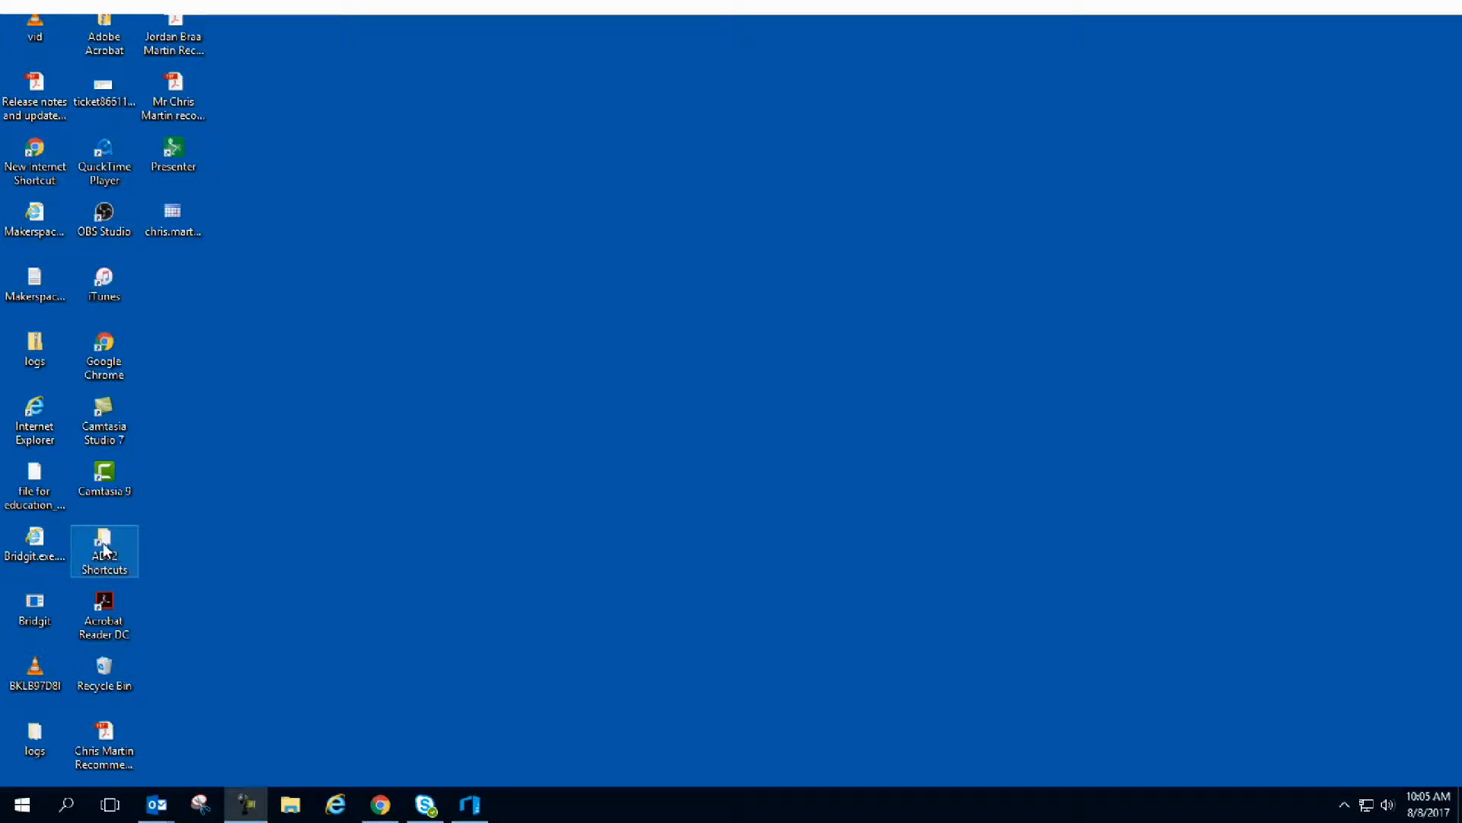
{"action": "mouse_move", "coordinate": [161, 561]}
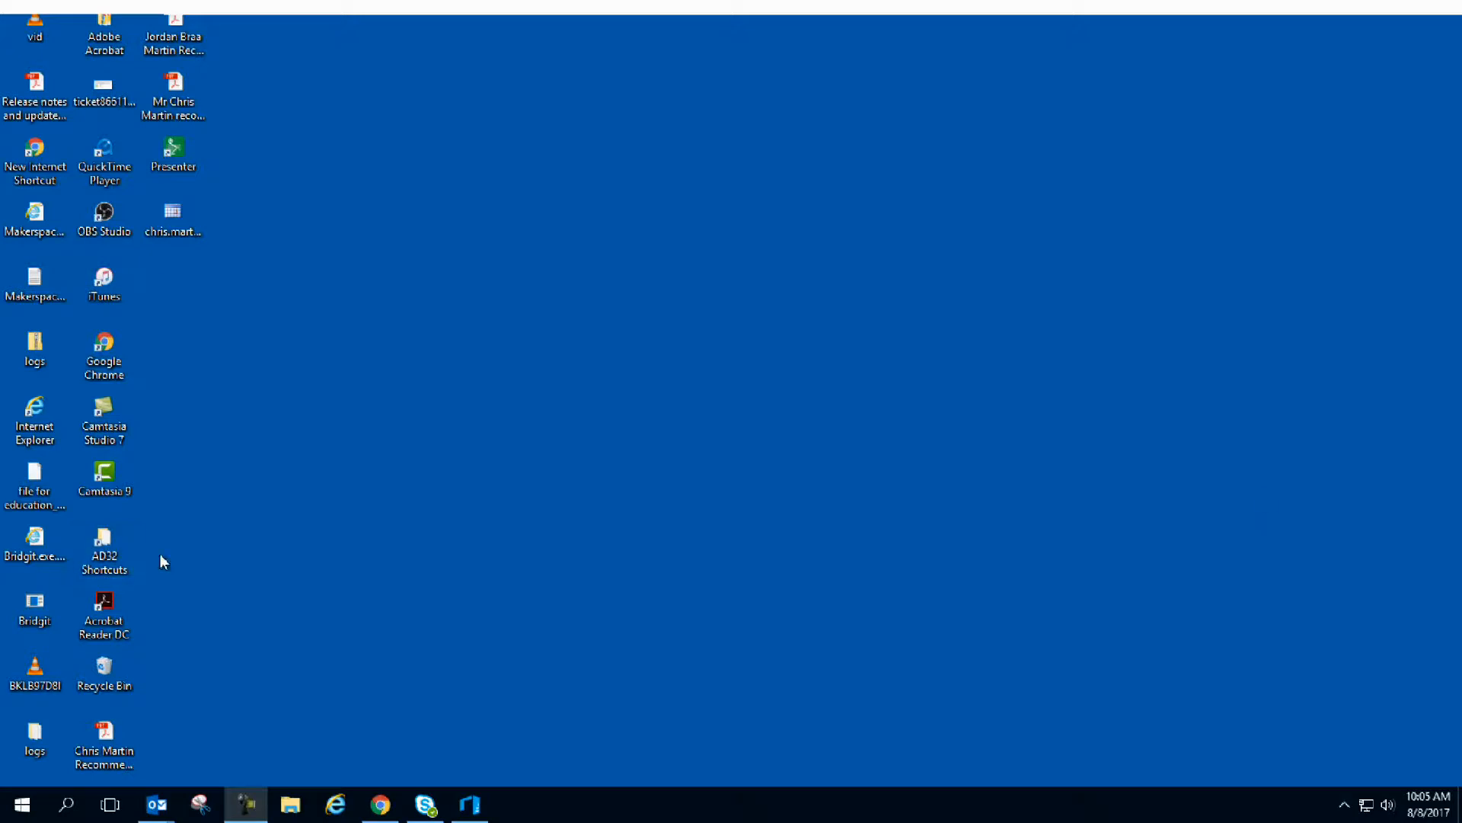
{"action": "left_click", "coordinate": [104, 550]}
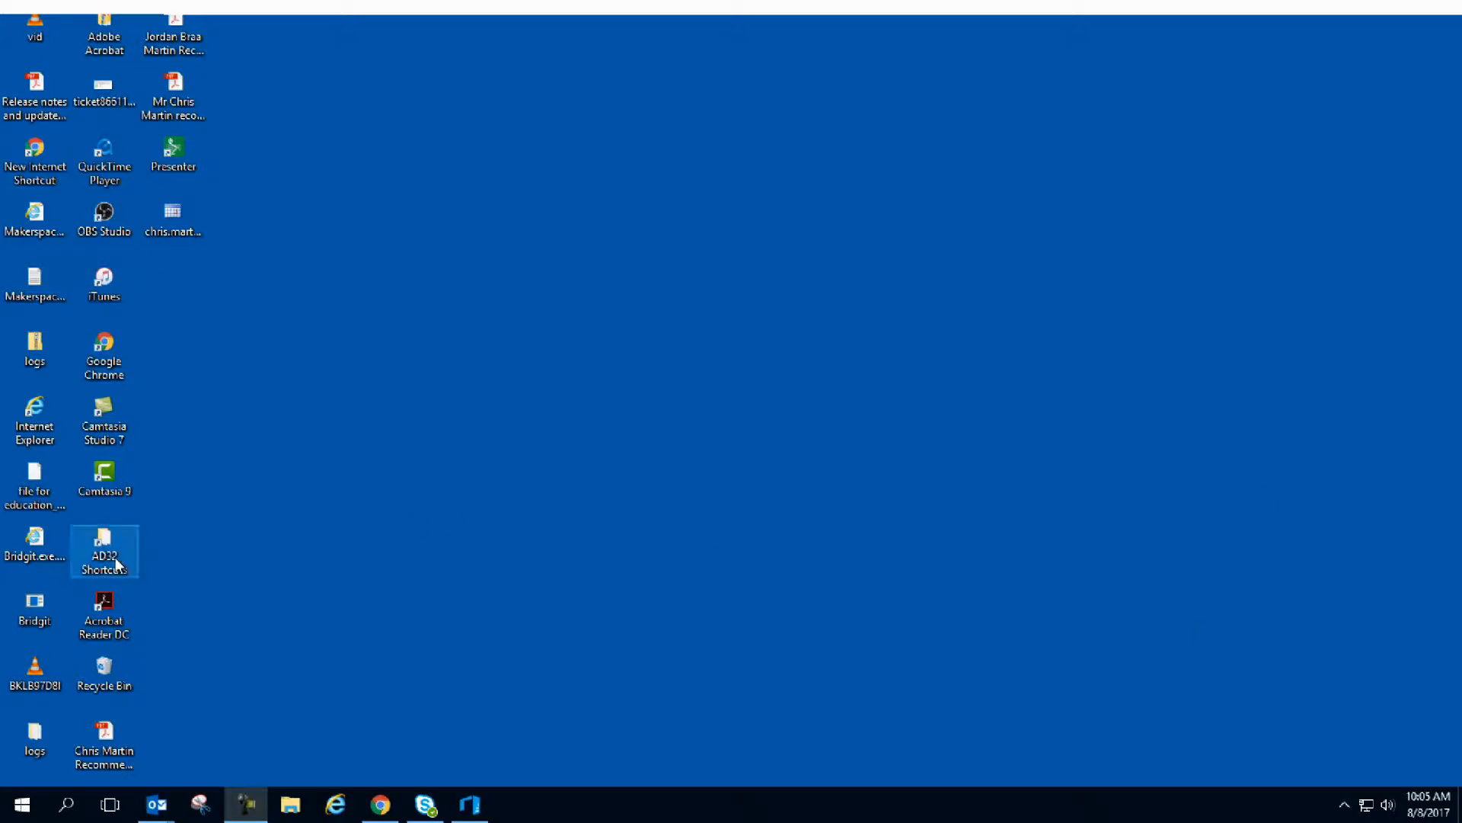
{"action": "double_click", "coordinate": [103, 549]}
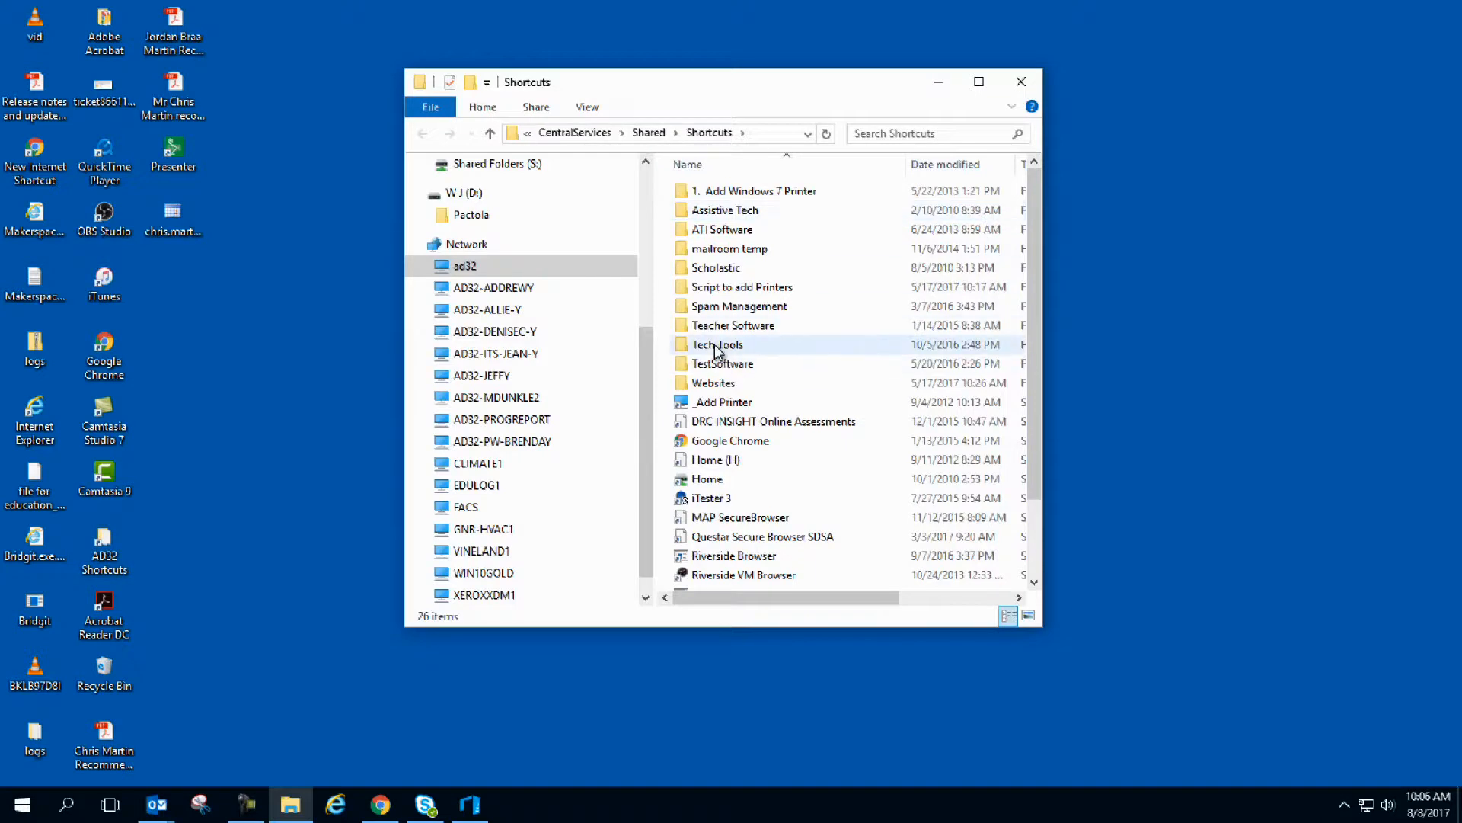
{"action": "double_click", "coordinate": [718, 345]}
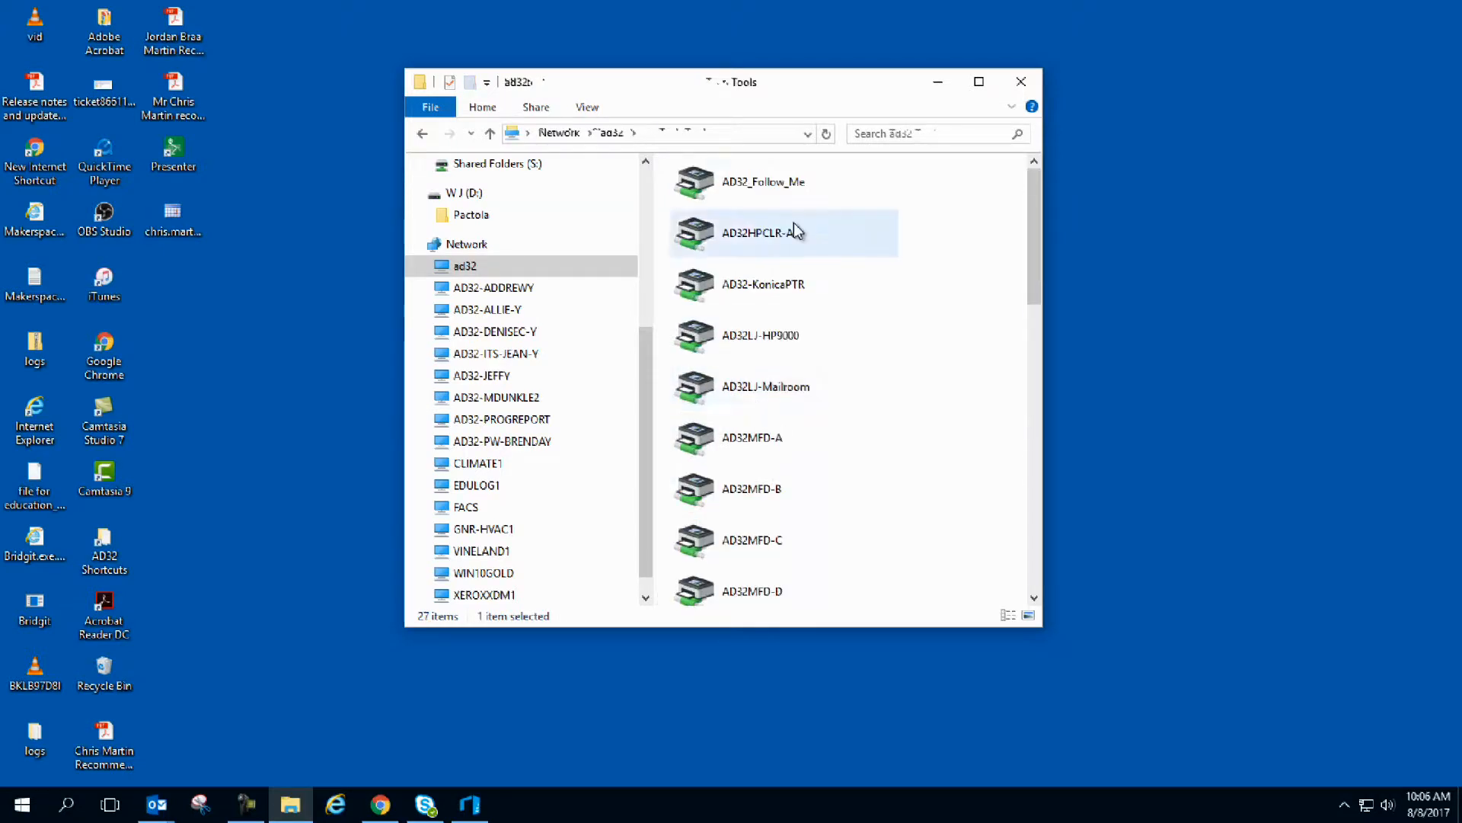
{"action": "mouse_move", "coordinate": [751, 194]}
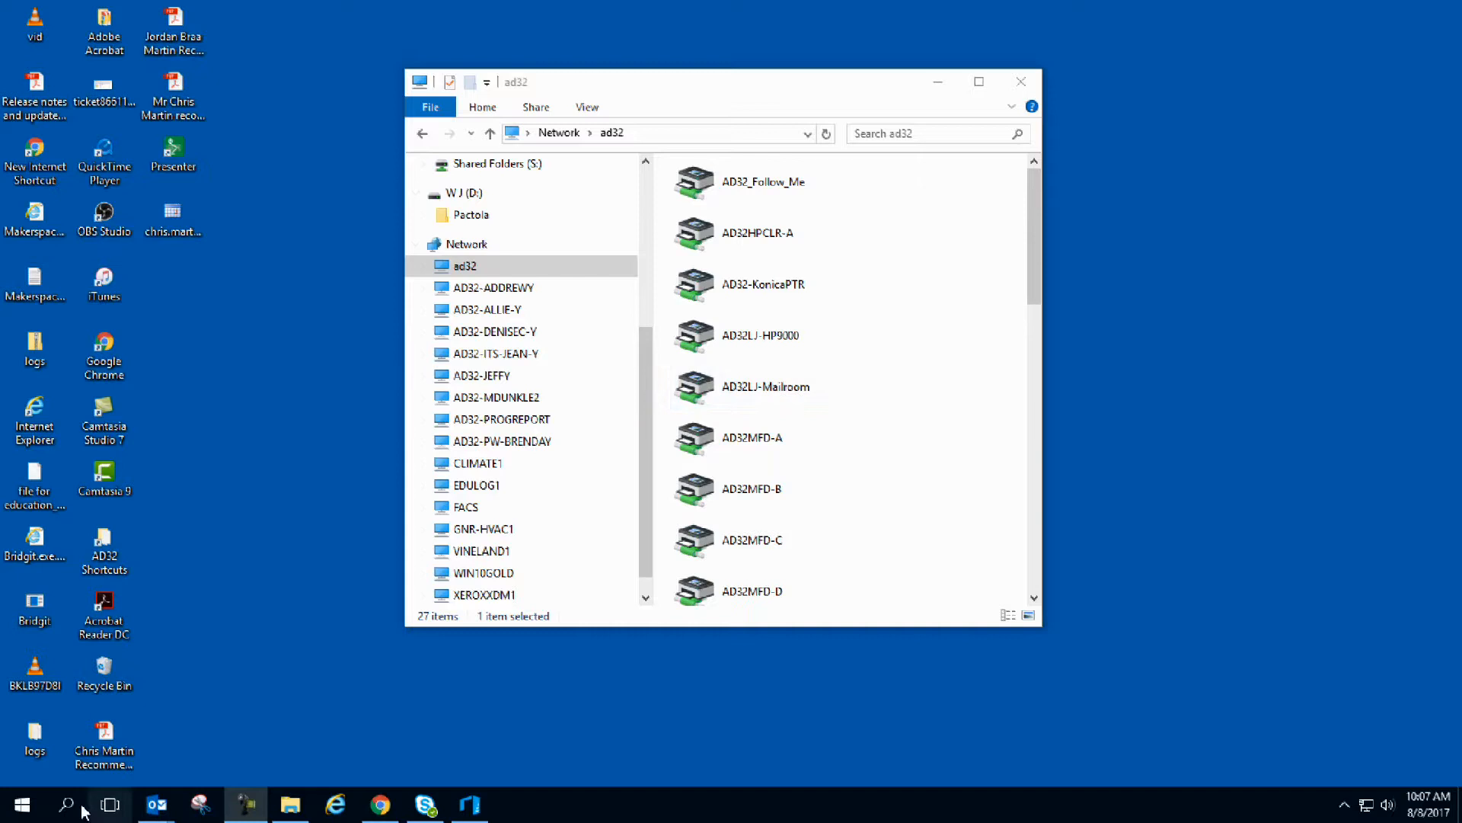
Step: Start a backslash network path in the taskbar search box
{"action": "left_click", "coordinate": [66, 802]}
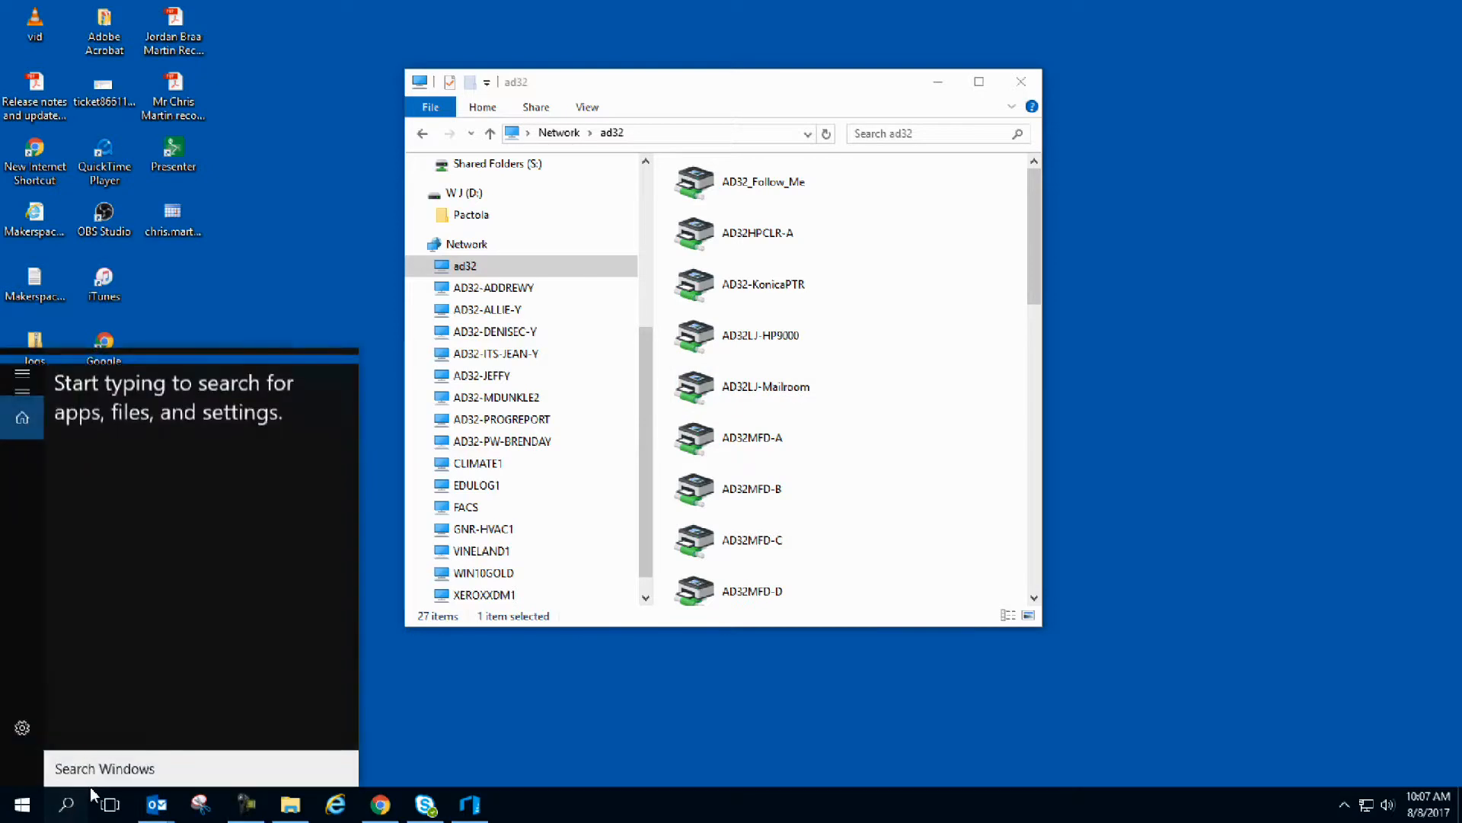
{"action": "type", "text": "\\"}
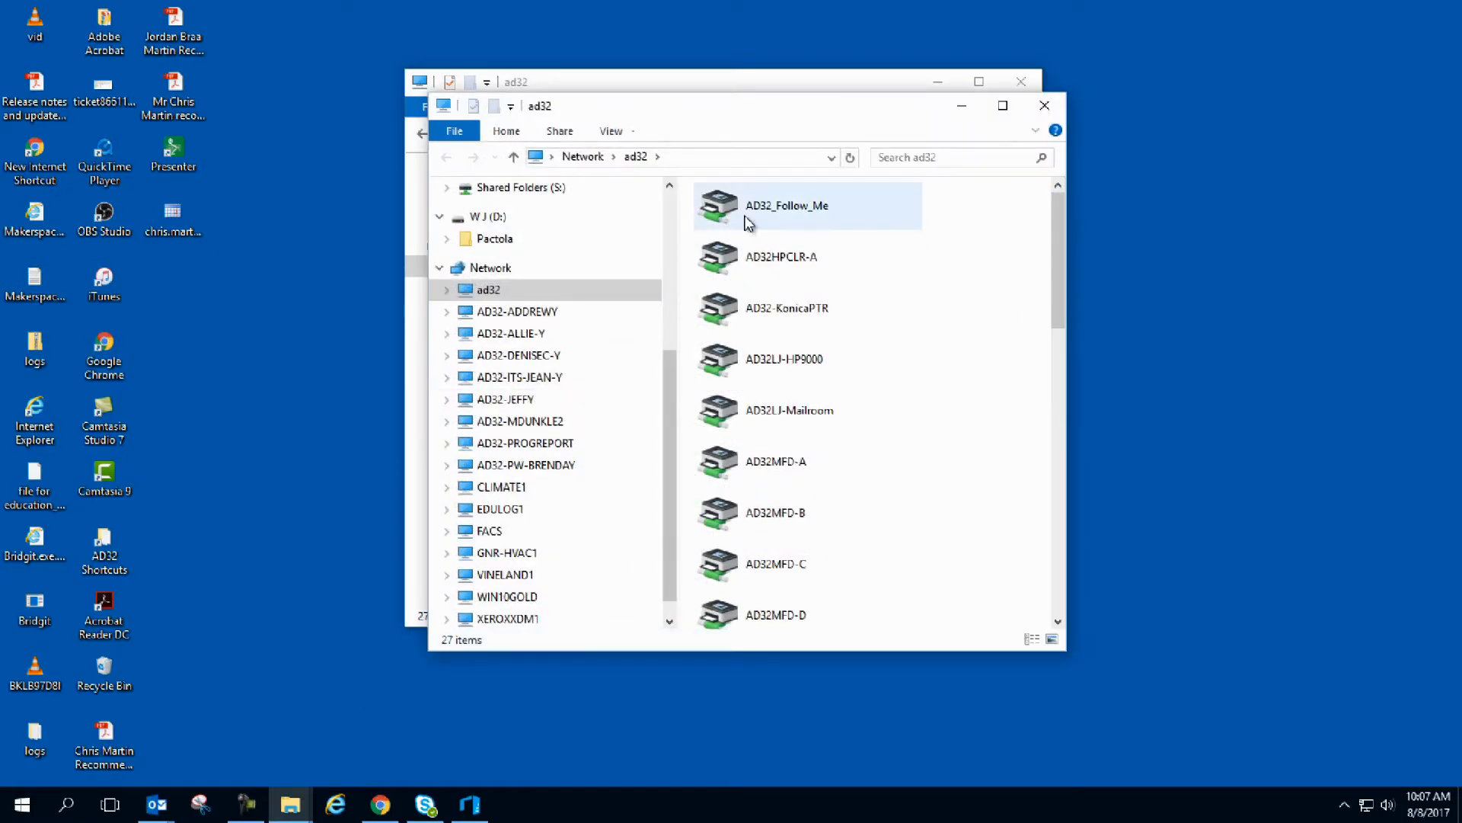
{"action": "mouse_move", "coordinate": [737, 214]}
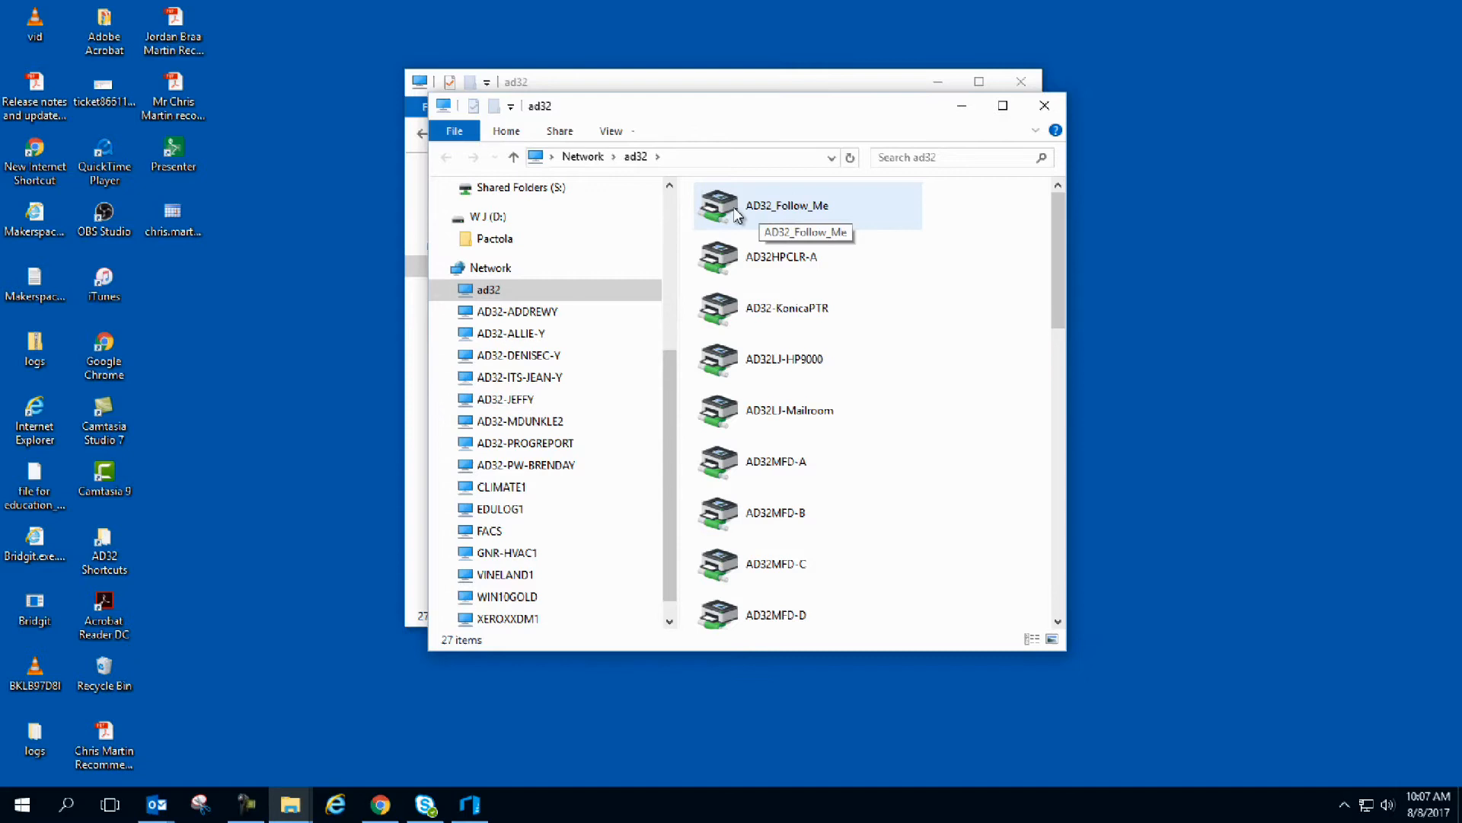
{"action": "mouse_move", "coordinate": [1054, 236]}
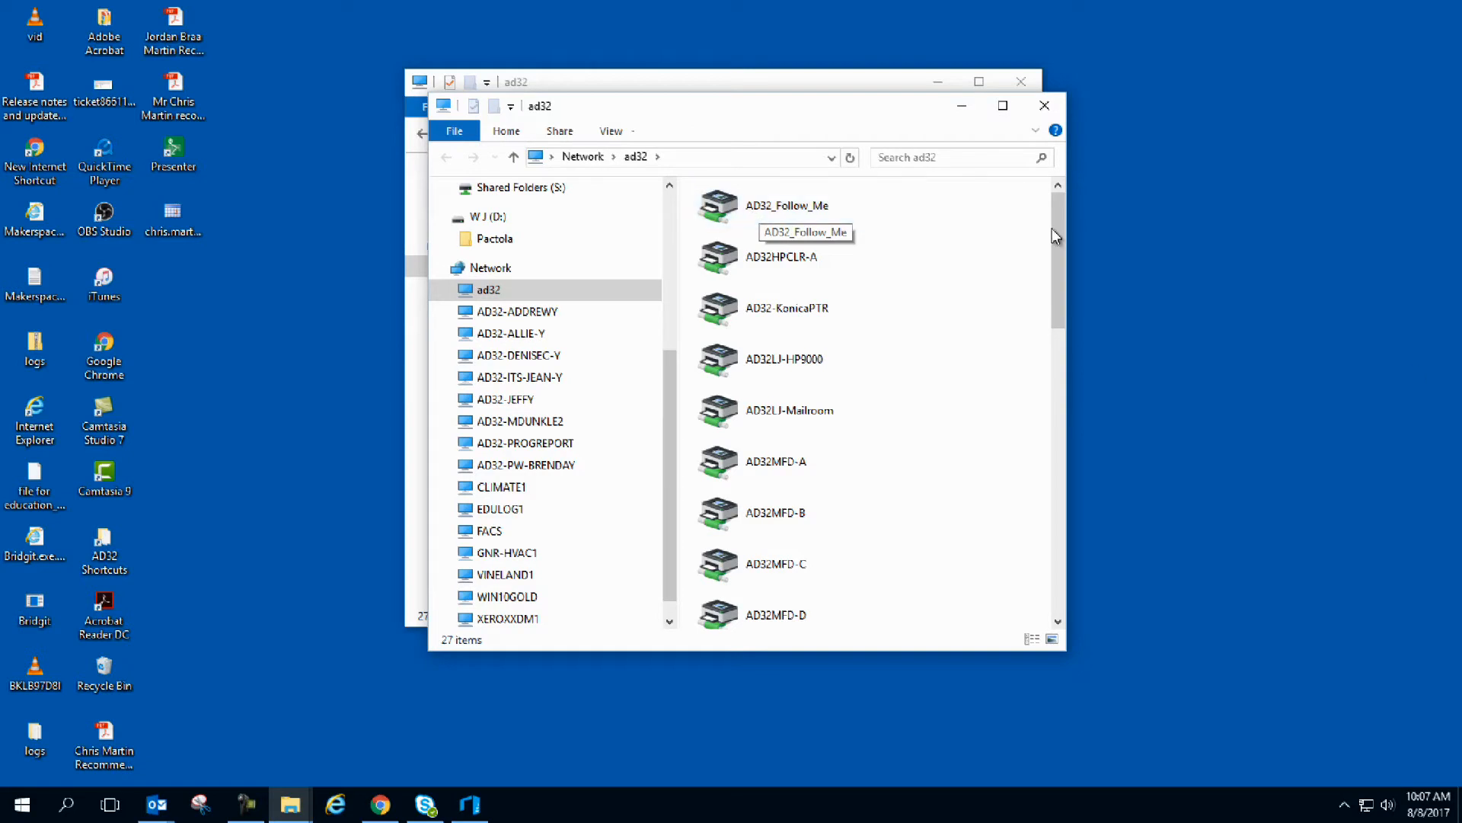